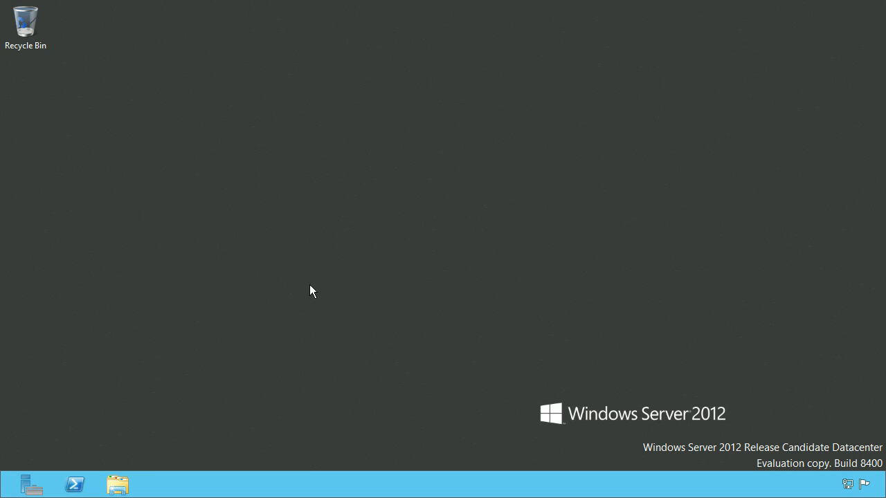
Open Server Manager from the taskbar and show its Manage menu.
left_click(30, 484)
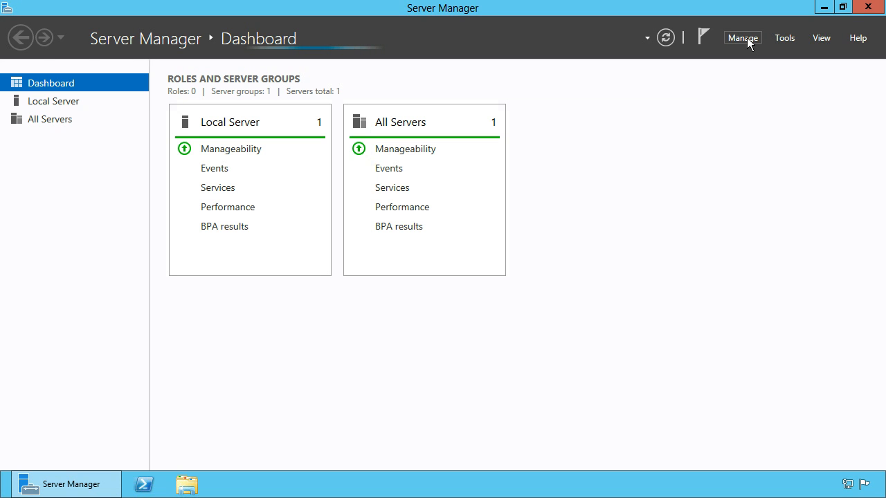
left_click(742, 38)
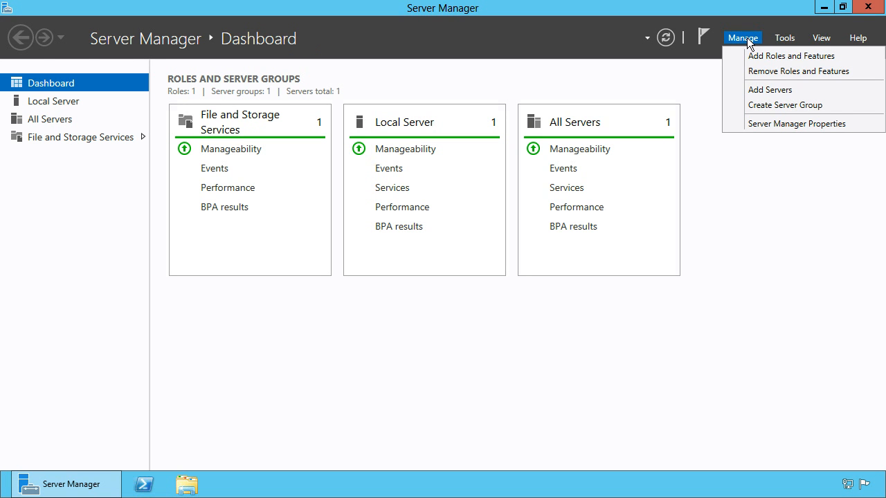
mouse_move(791, 55)
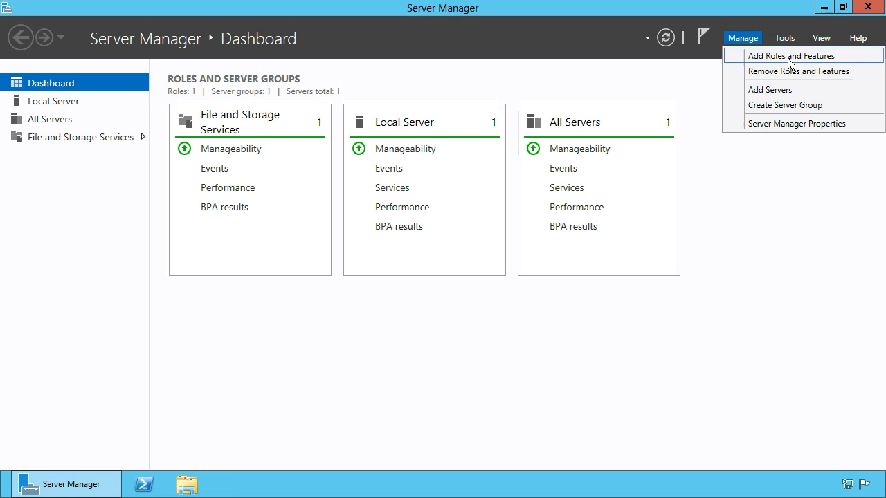
Start Add Roles and Features with role-based installation targeting server W2K12-02.
left_click(791, 56)
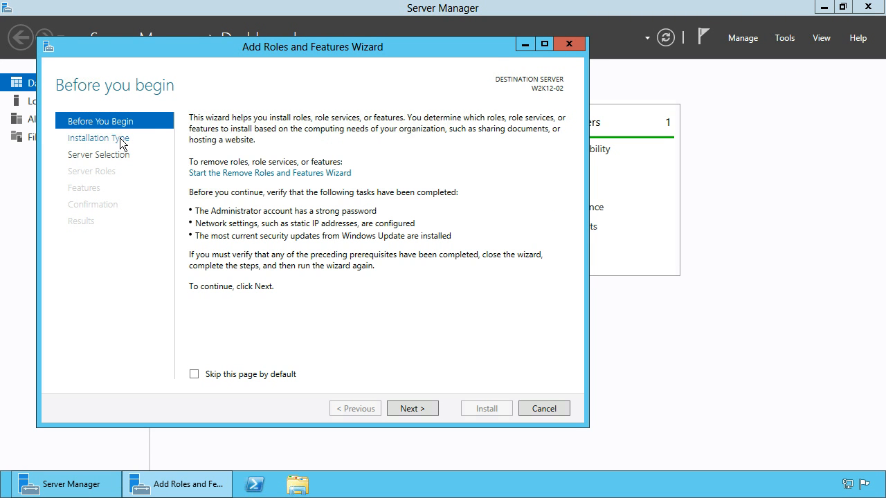
left_click(411, 407)
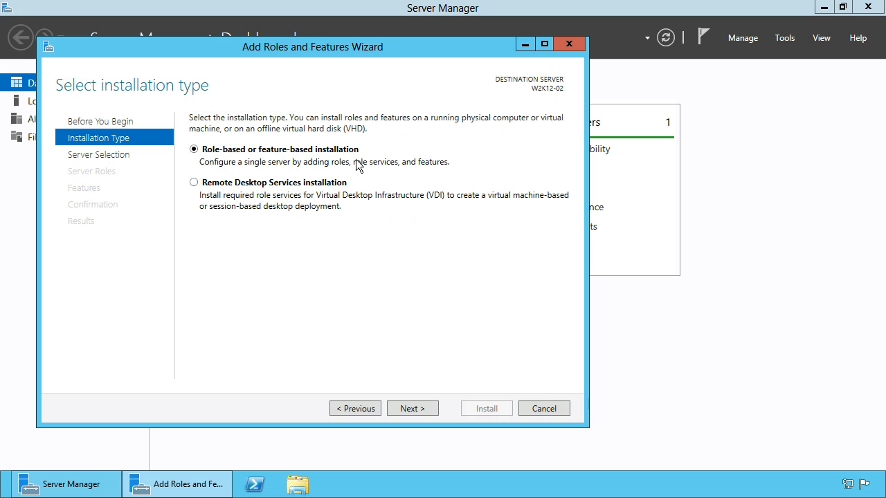
mouse_move(413, 409)
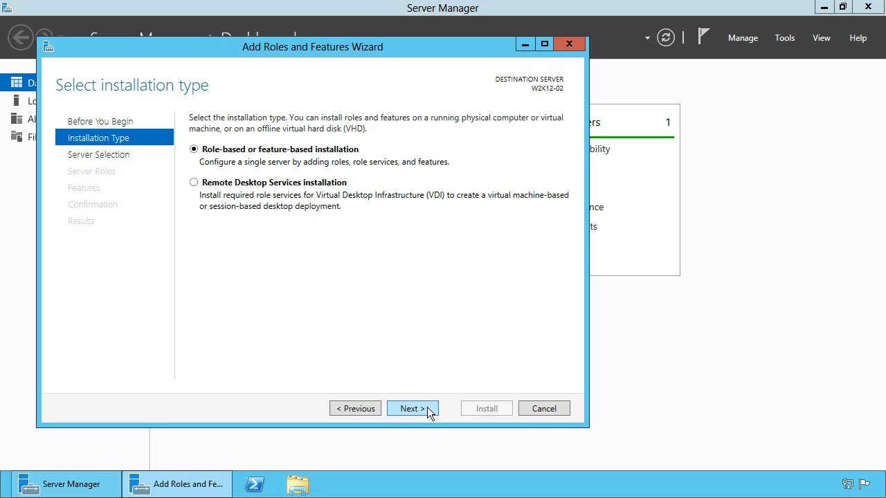
left_click(408, 408)
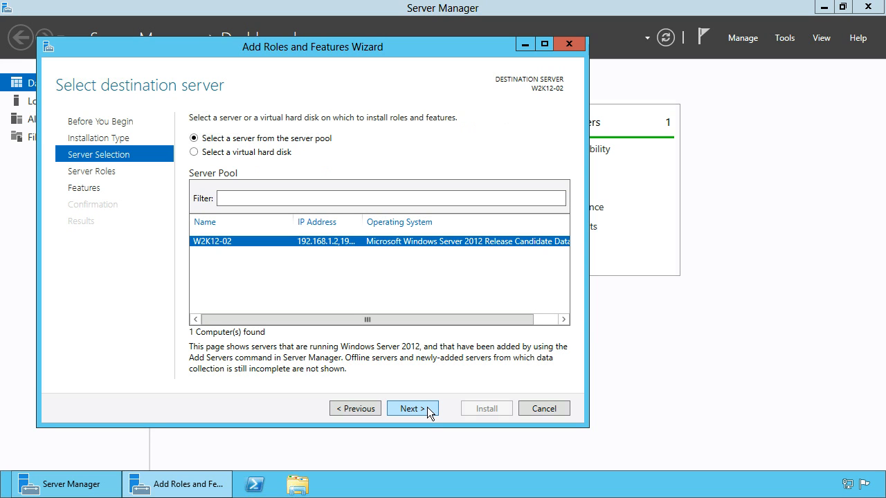
mouse_move(305, 276)
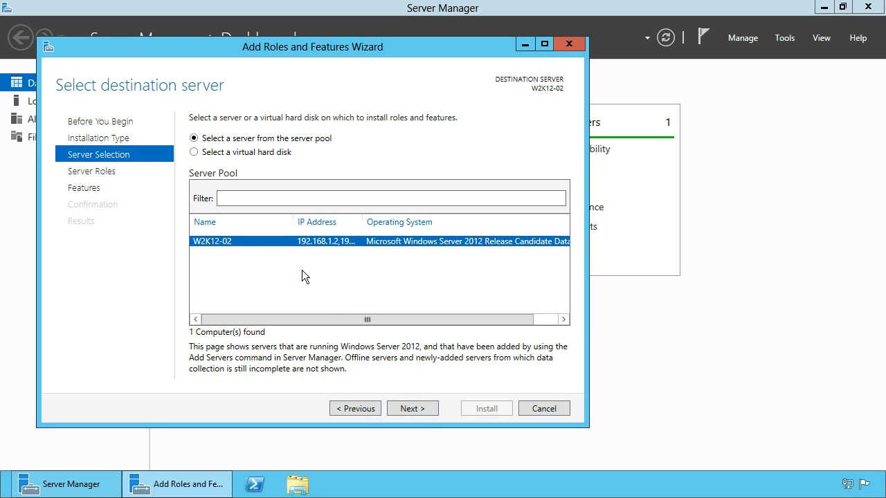
left_click(412, 408)
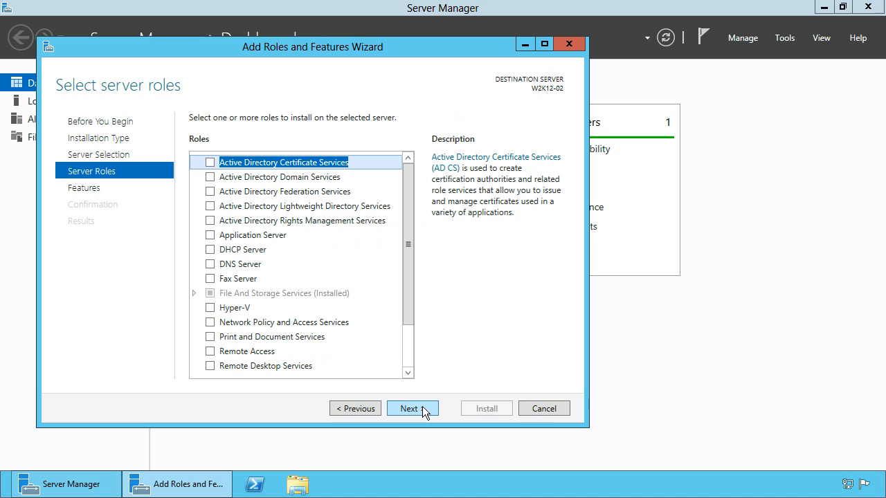
mouse_move(216, 190)
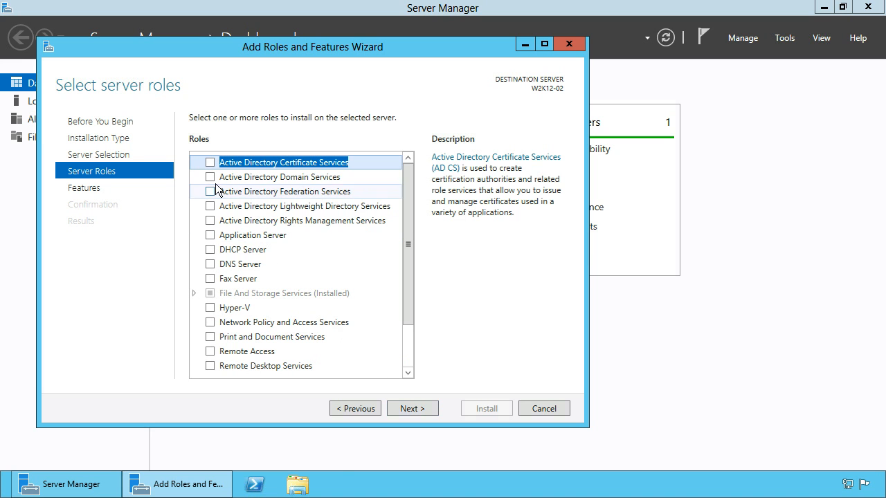
Select Active Directory Domain Services with its required management tools and reach Confirmation.
left_click(211, 177)
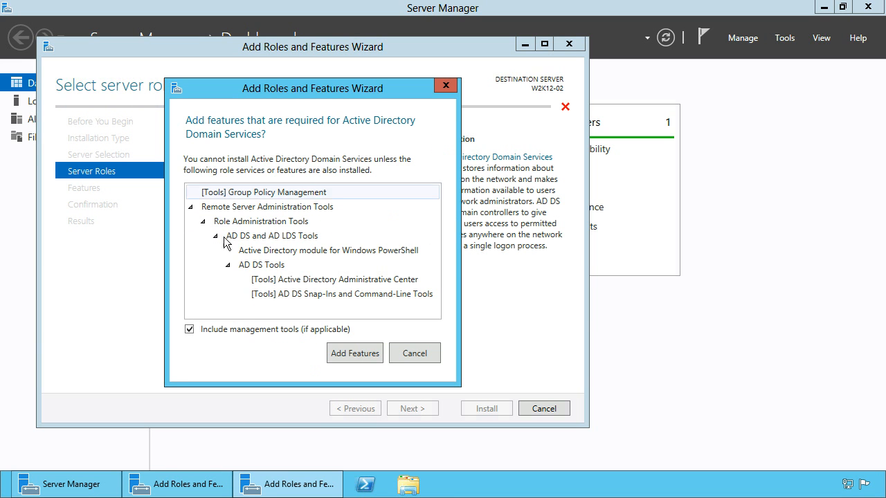
mouse_move(354, 353)
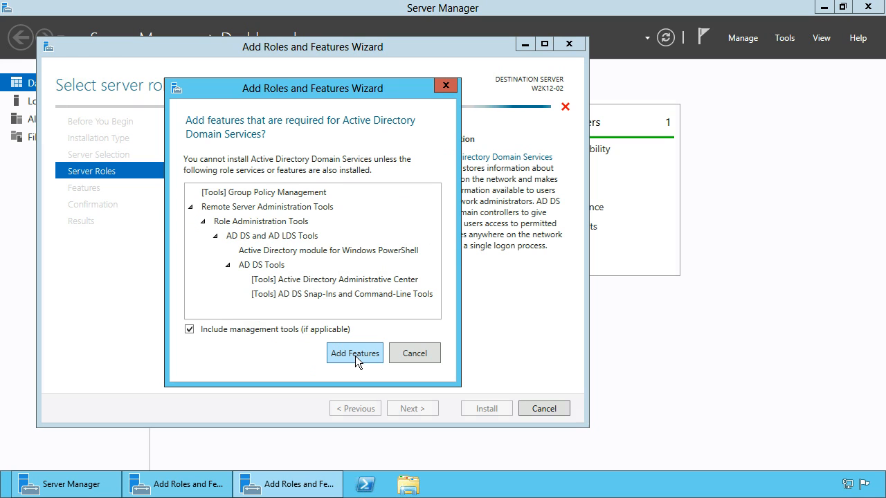
left_click(355, 353)
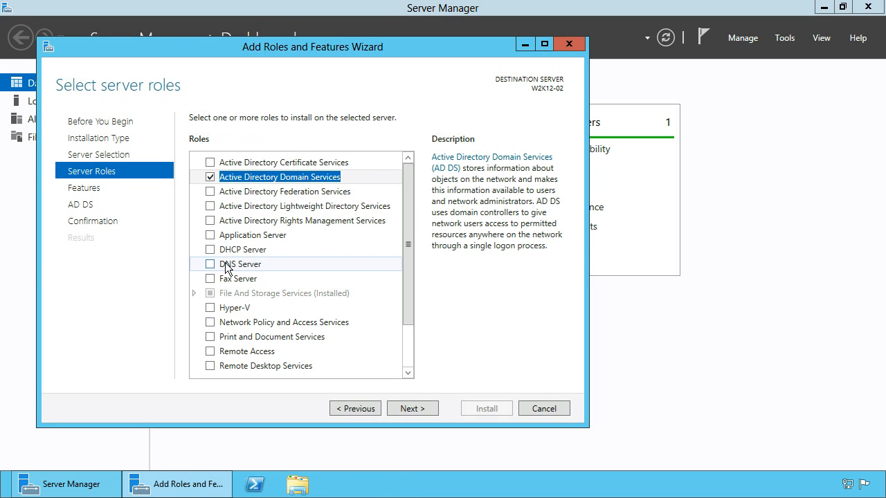
mouse_move(262, 277)
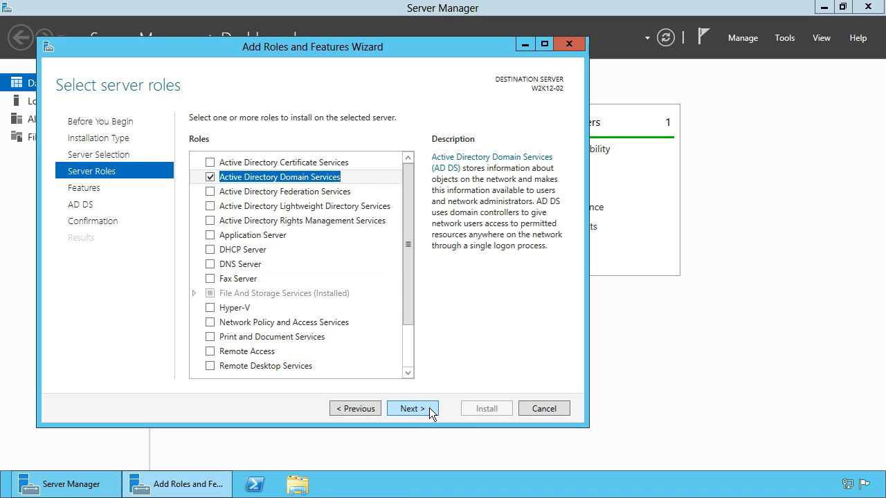
left_click(412, 409)
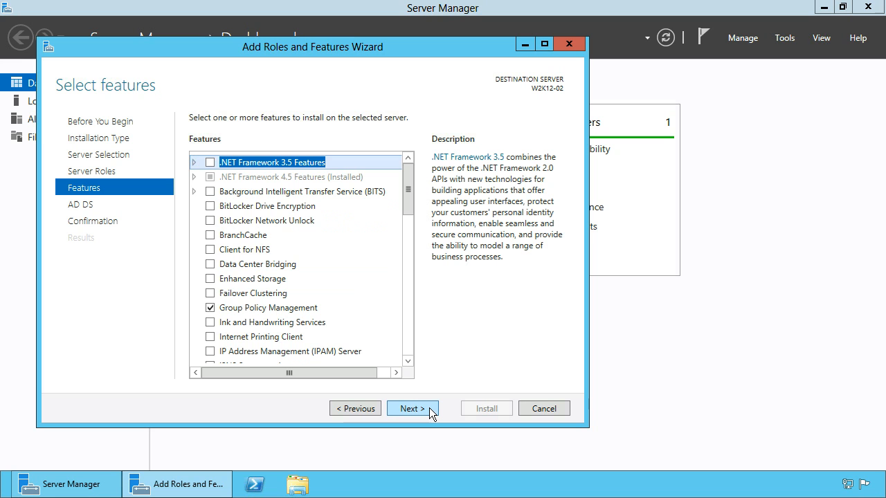
left_click(412, 408)
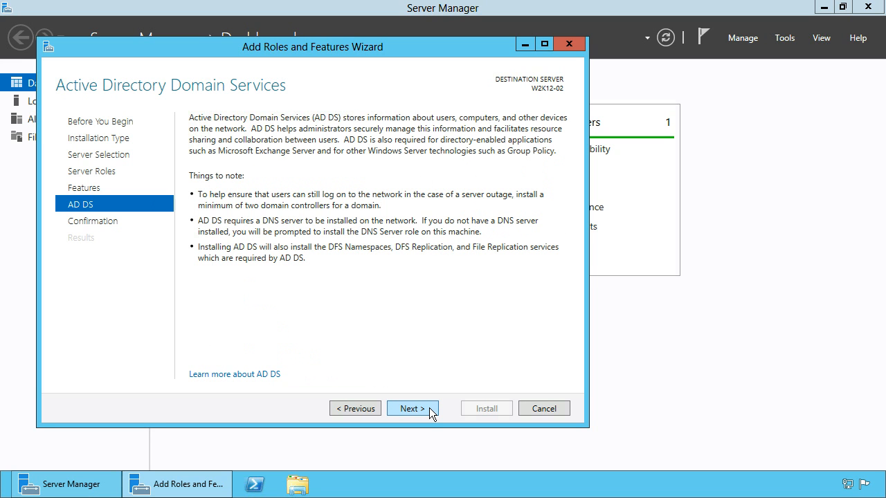
left_click(412, 408)
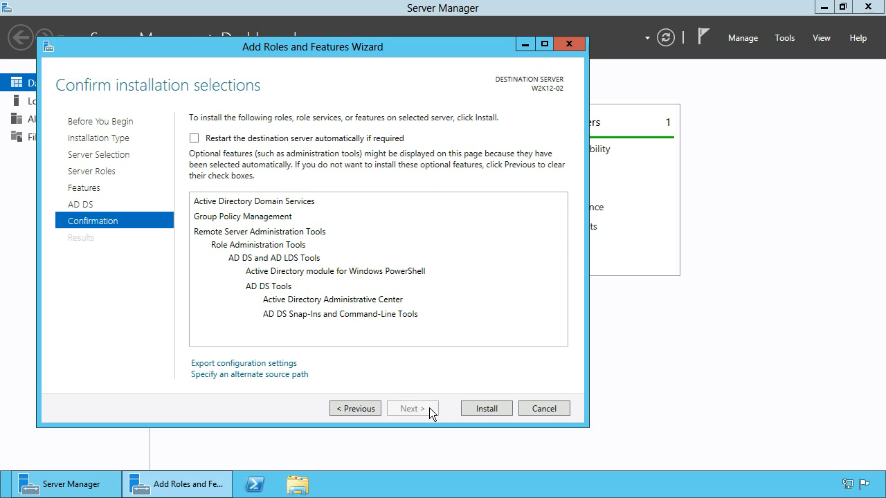
mouse_move(486, 408)
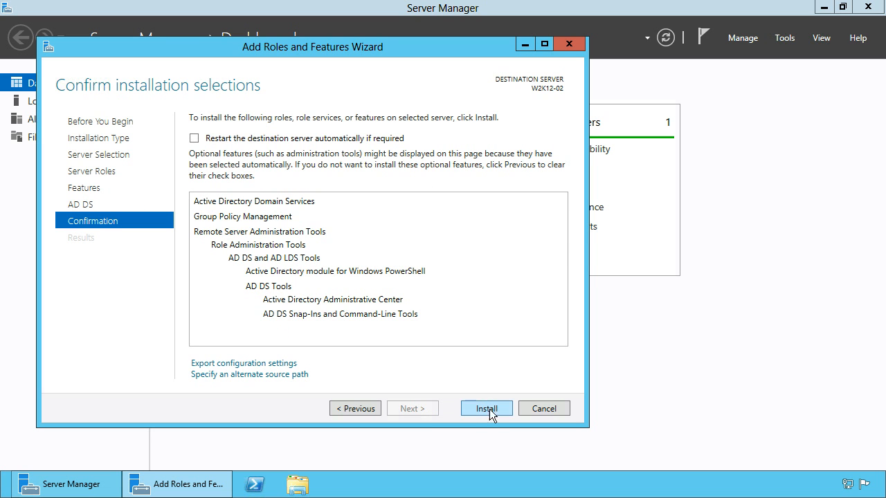
Install AD DS, then launch 'Promote this server to a domain controller'.
left_click(486, 409)
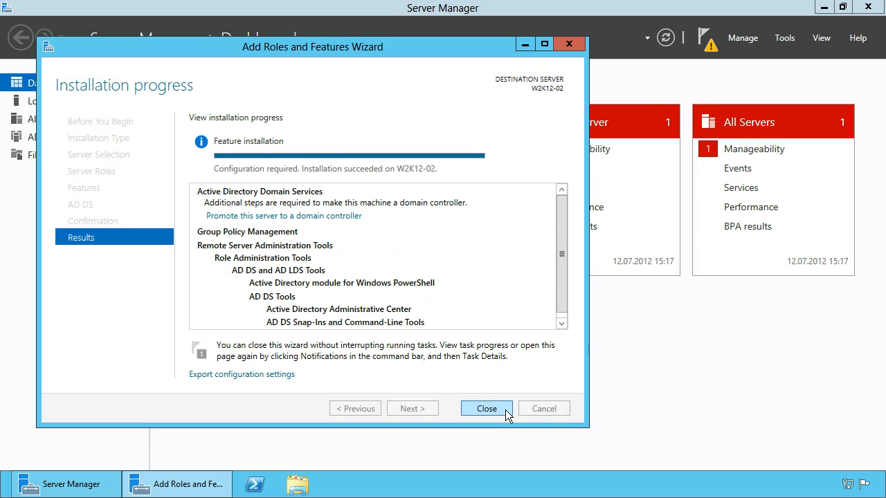
mouse_move(210, 216)
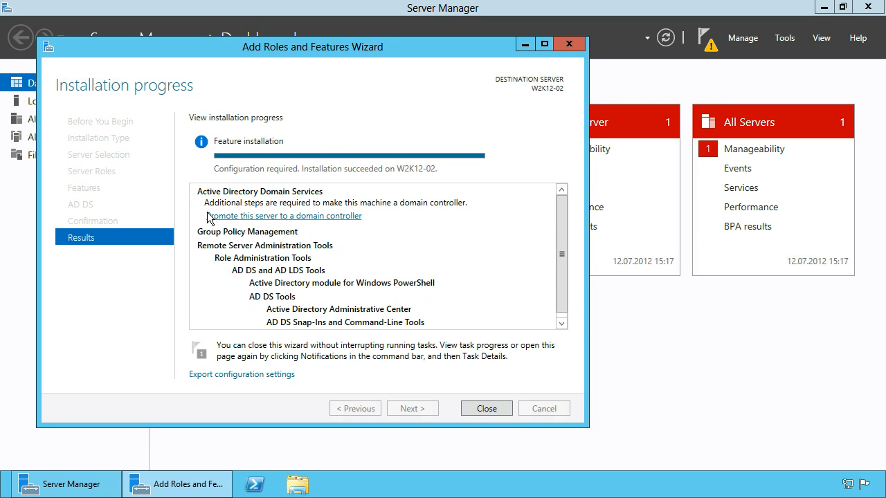
mouse_move(336, 216)
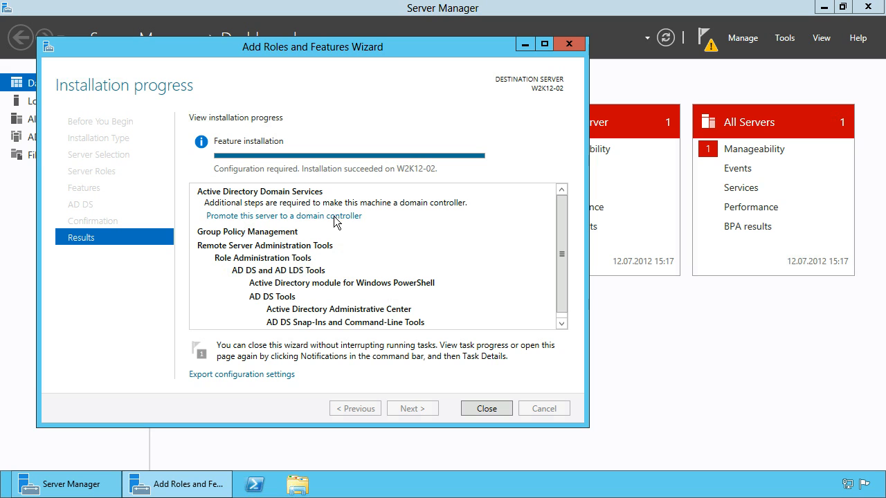
left_click(284, 215)
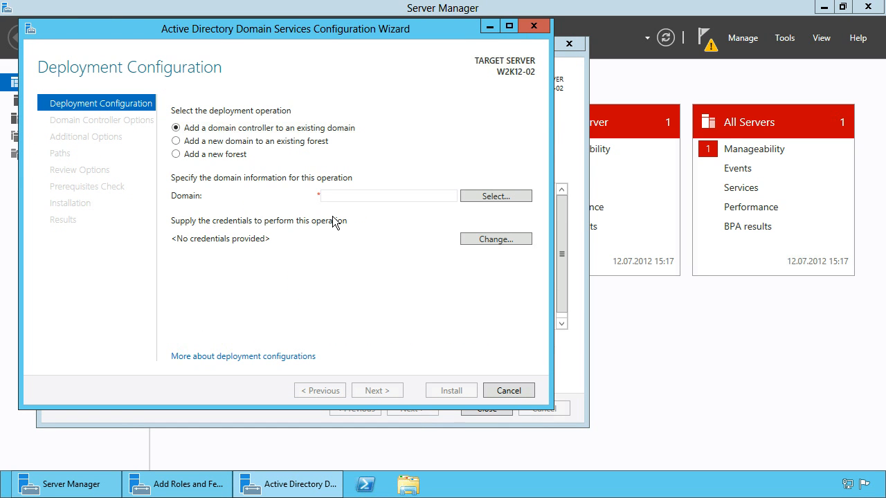
mouse_move(232, 142)
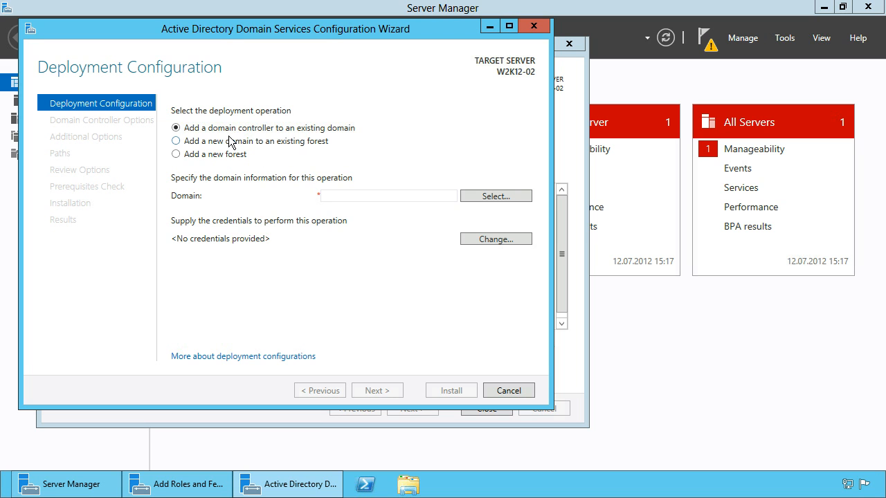
mouse_move(225, 158)
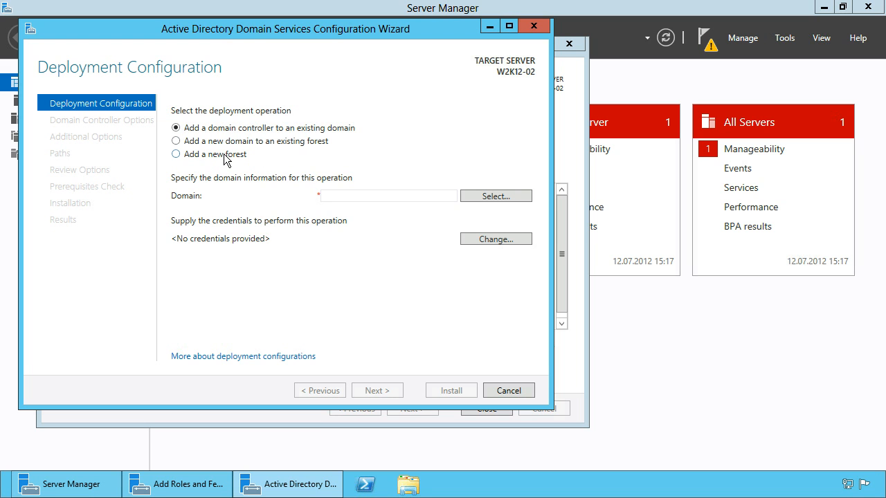
Add a new forest with root domain domserver.com and advance to domain controller options.
left_click(175, 153)
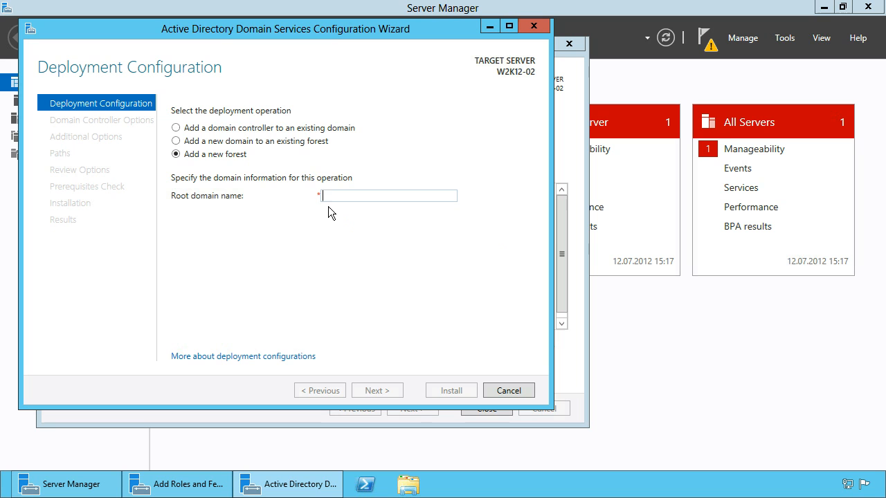
type("doms")
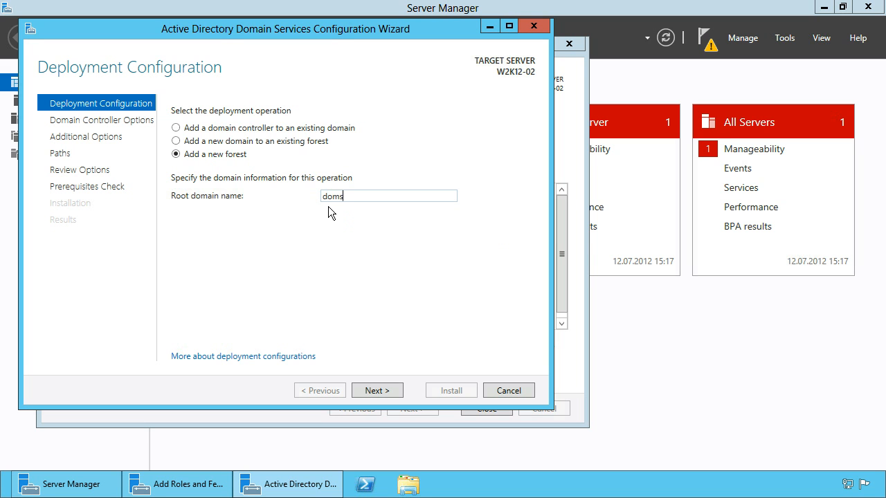
type("erver.com")
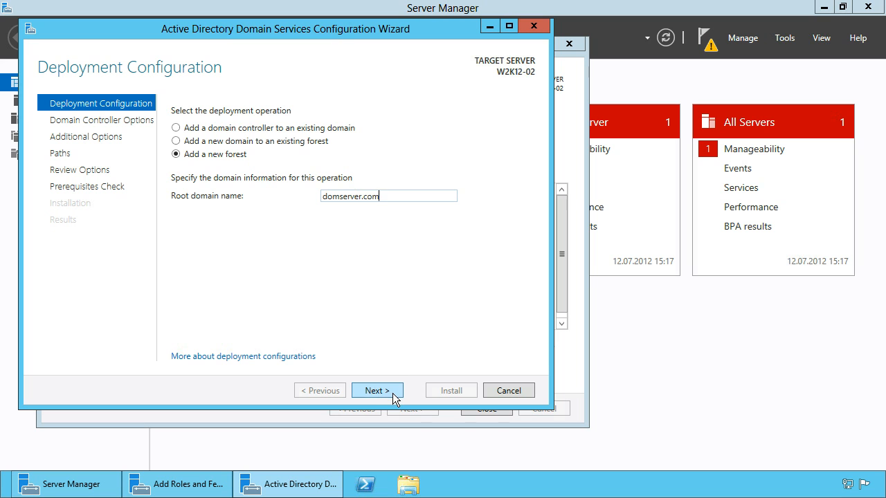
left_click(377, 391)
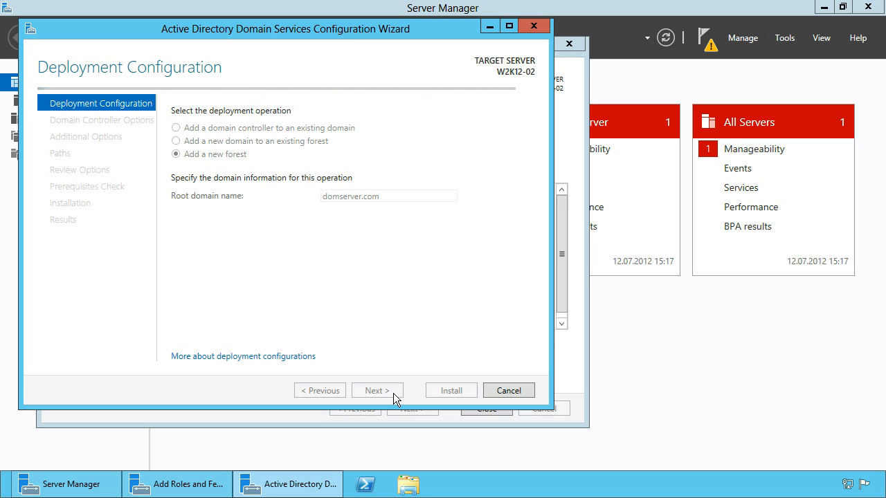
left_click(377, 390)
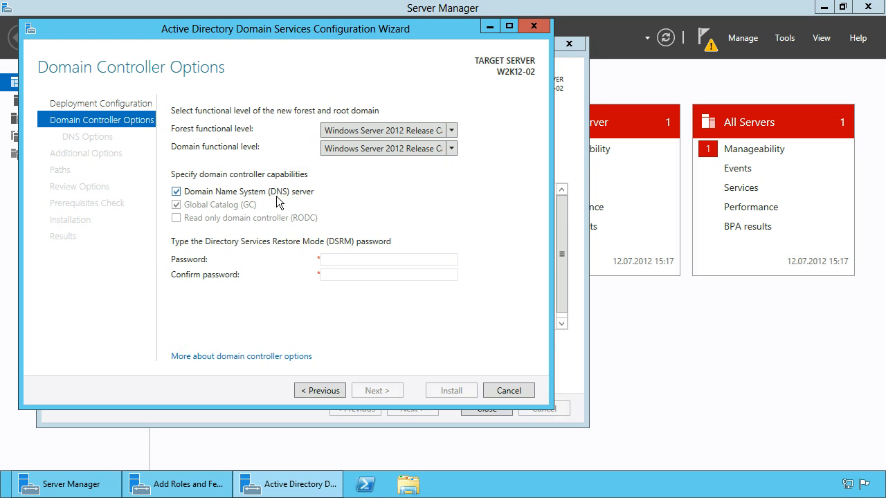
mouse_move(284, 242)
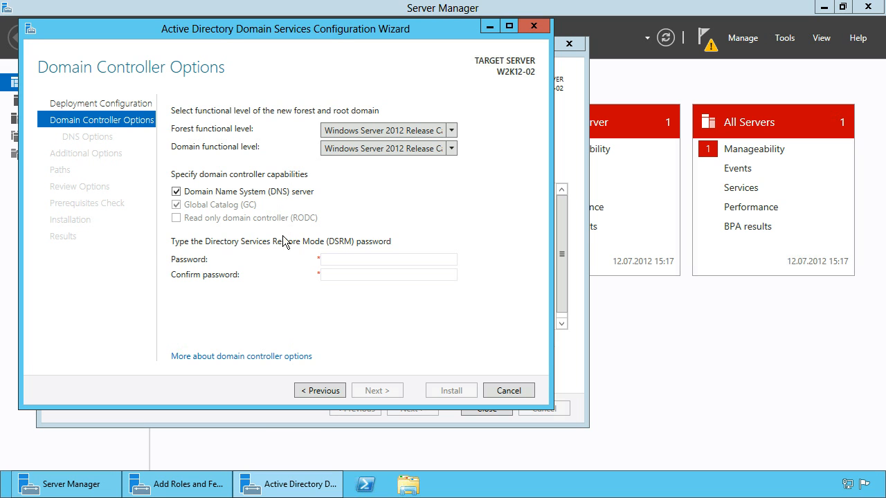
Enter the DSRM password with DNS server kept, and pass the DNS delegation options.
left_click(387, 259)
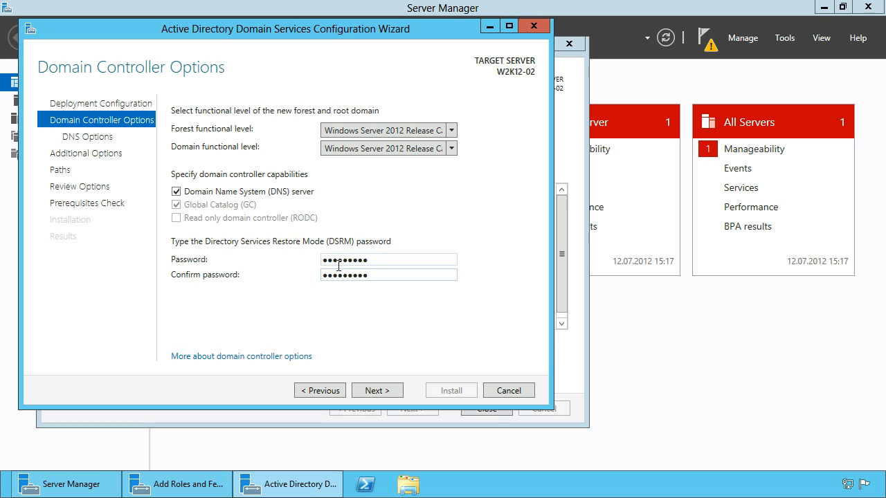
left_click(377, 390)
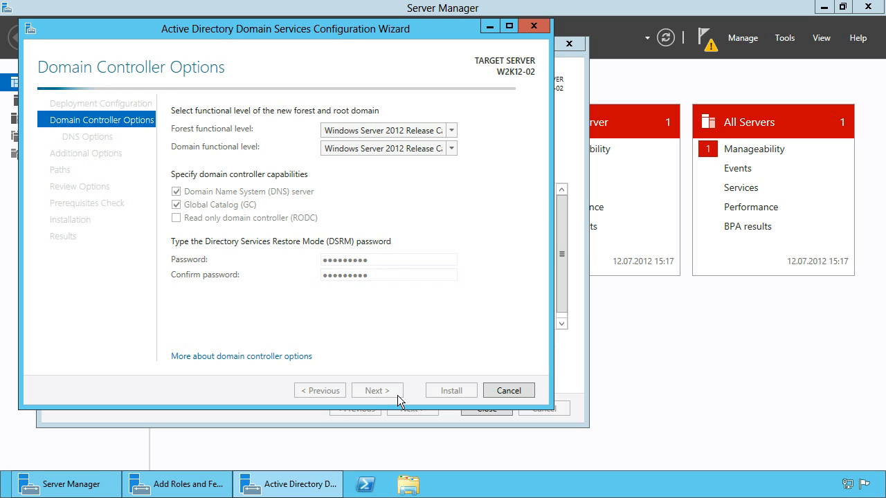
left_click(377, 390)
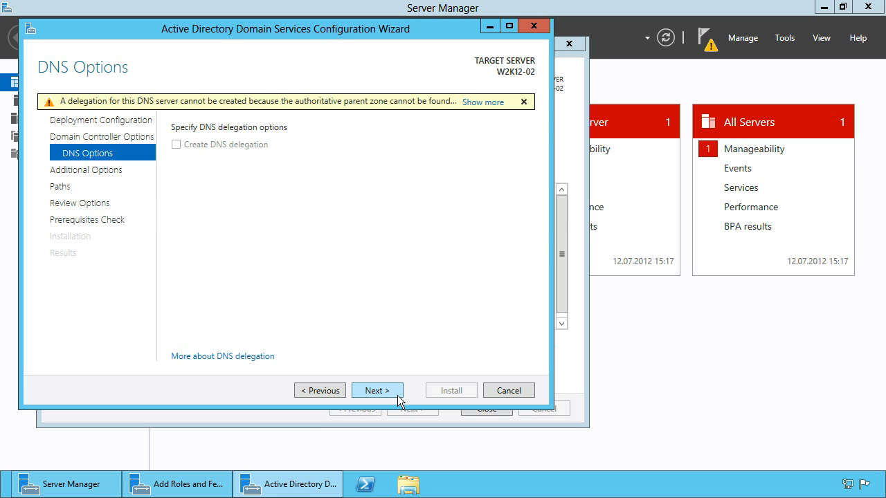
left_click(377, 391)
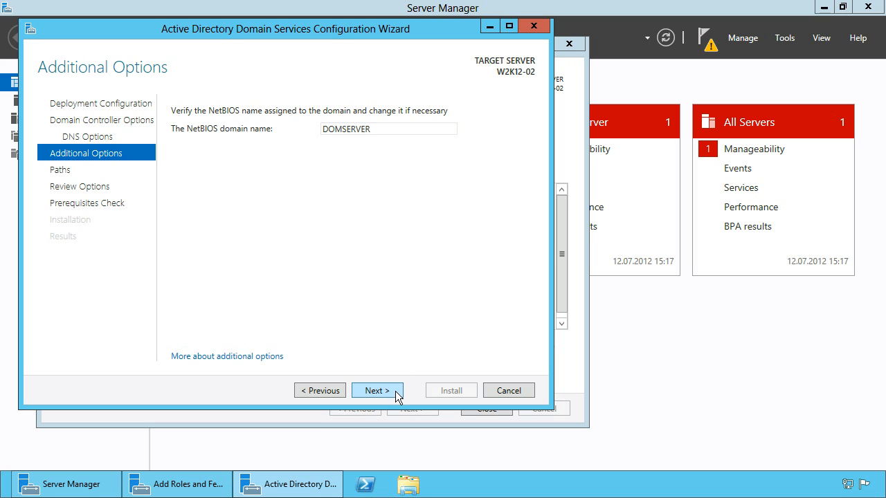
Keep NetBIOS name DOMSERVER and advance to the Paths page.
left_click(377, 390)
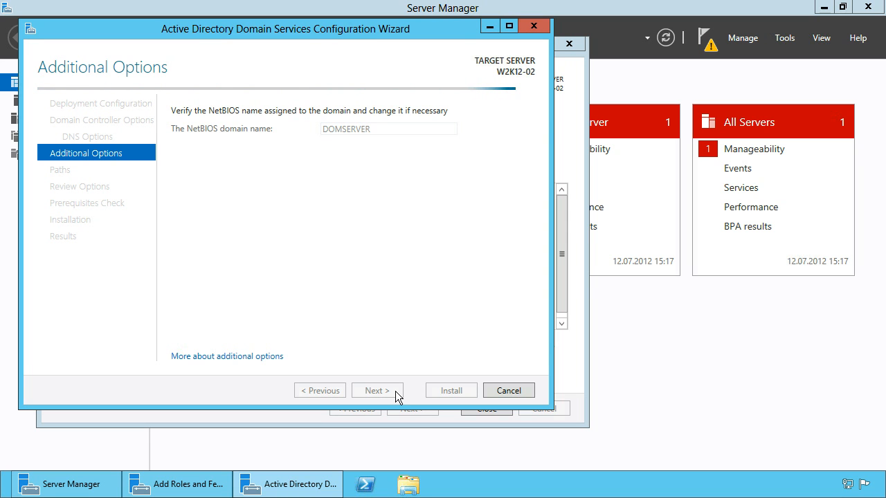
left_click(376, 390)
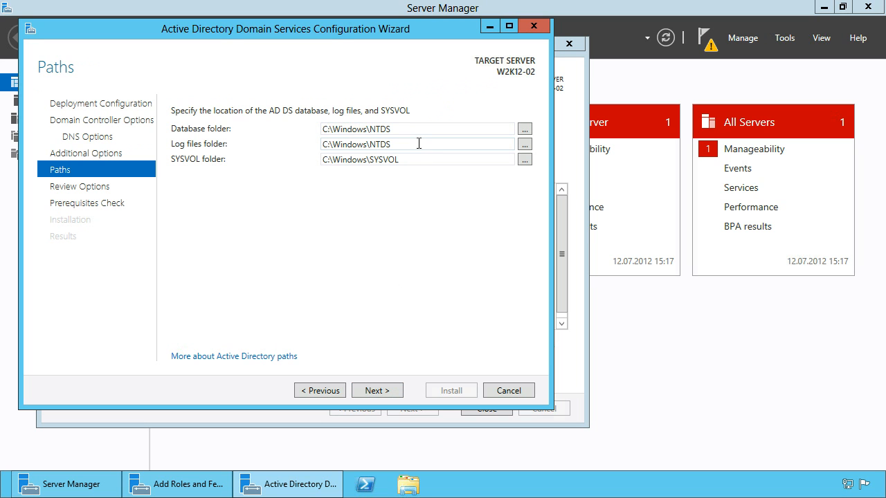
mouse_move(378, 390)
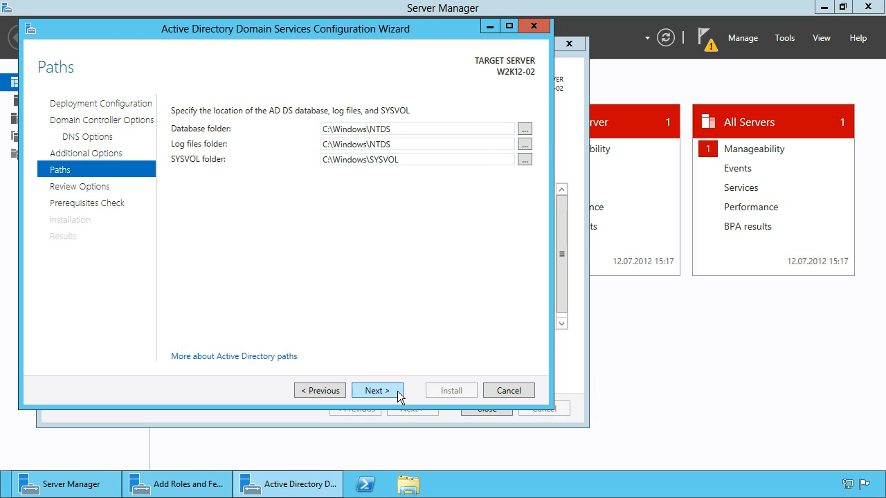
Accept default NTDS and SYSVOL paths and the reviewed options to run prerequisite checks.
left_click(377, 390)
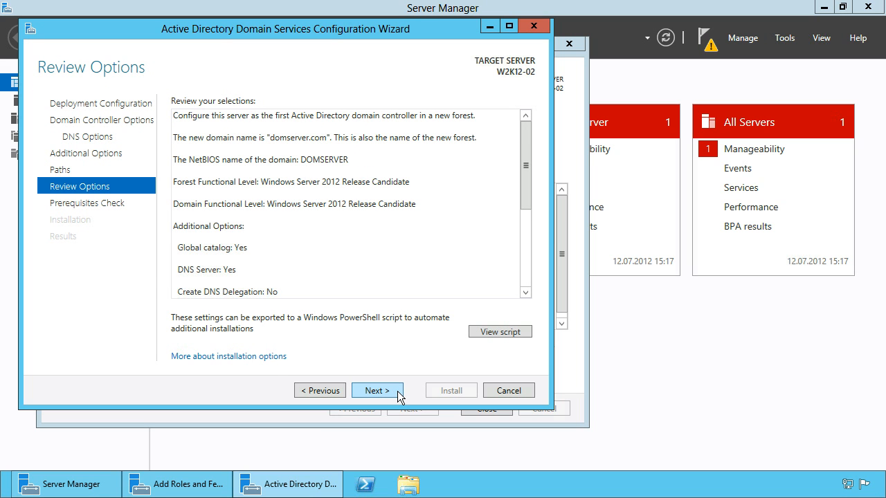
left_click(377, 391)
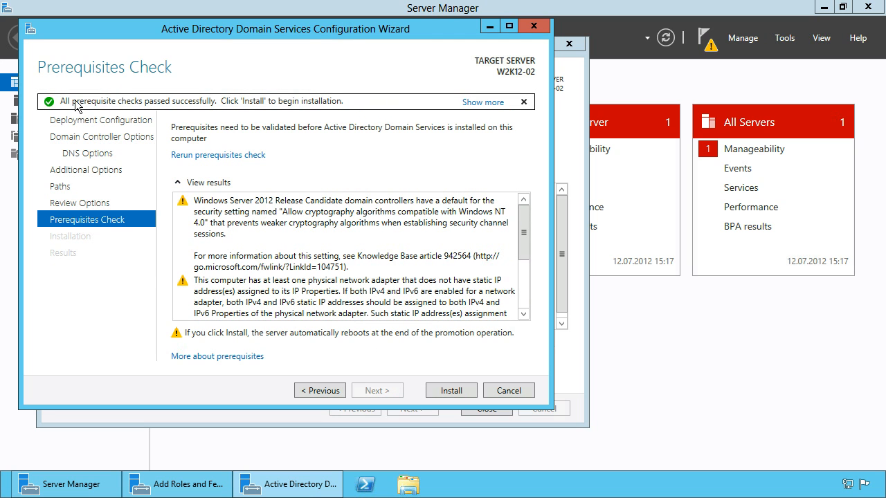
mouse_move(393, 351)
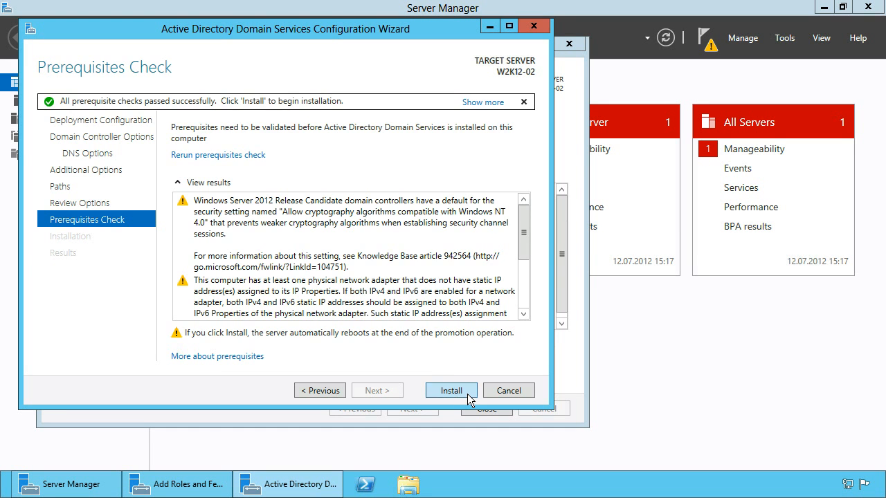
Install AD DS to promote W2K12-02, then close the sign-off notice.
left_click(451, 390)
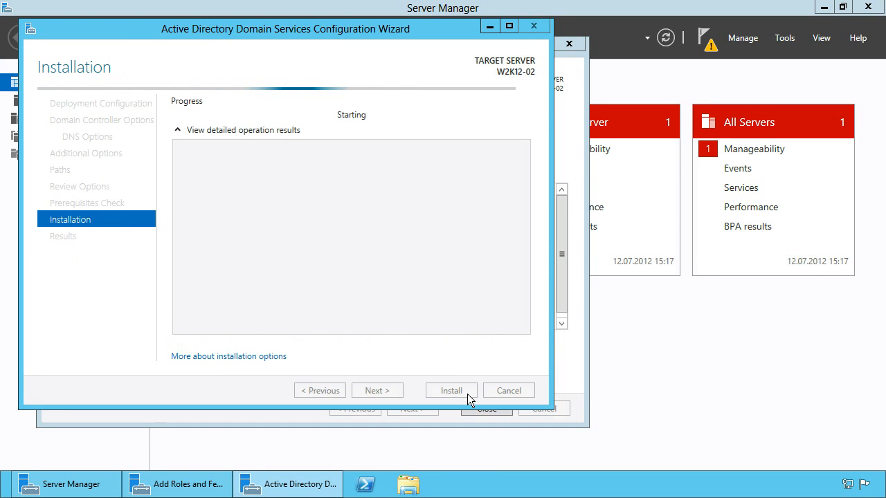
left_click(450, 391)
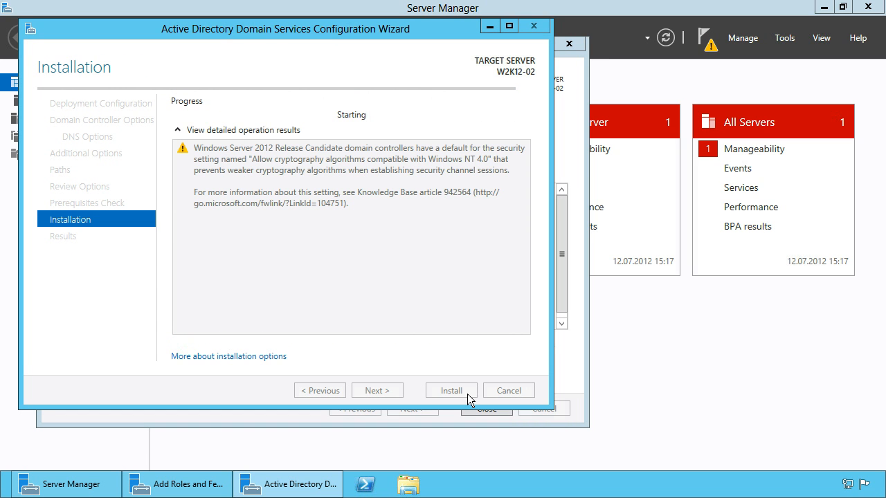
left_click(450, 390)
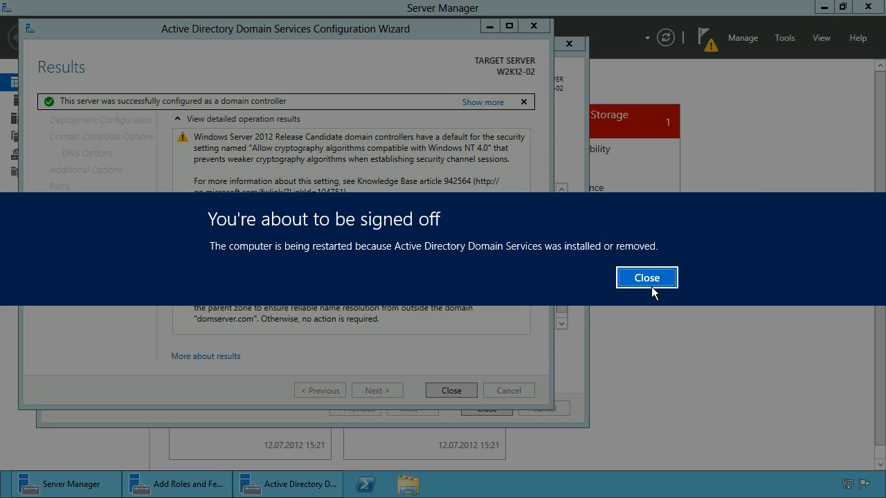
left_click(646, 278)
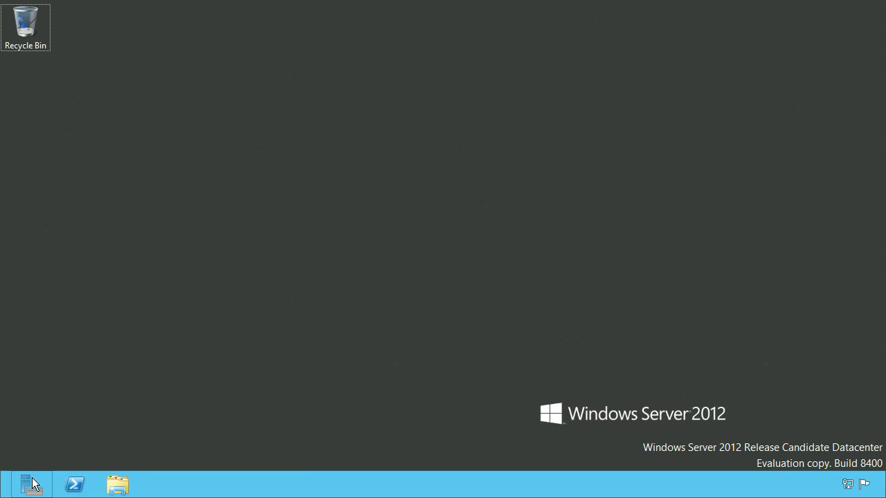
Reopen Server Manager after restart to view the AD DS and DNS dashboard tiles.
left_click(31, 484)
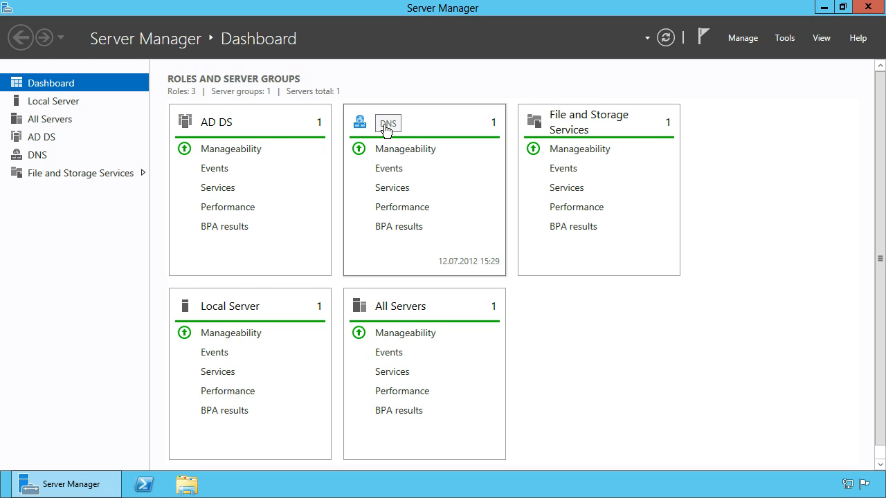
mouse_move(579, 353)
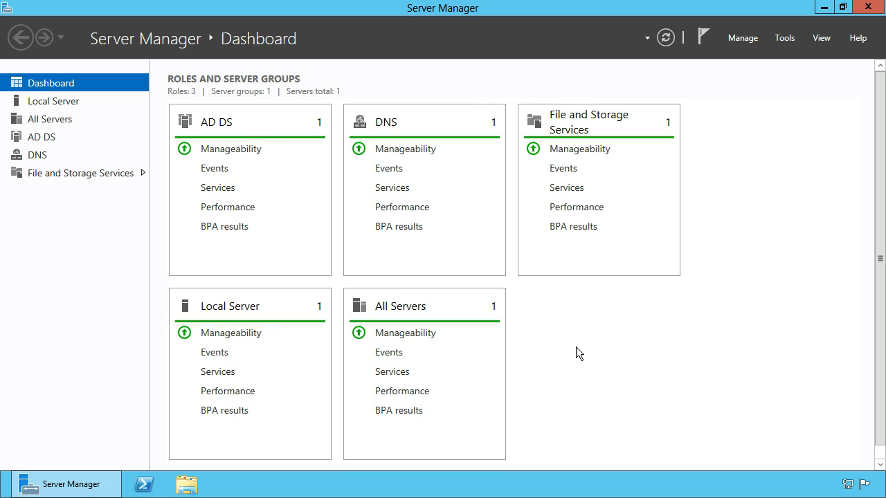